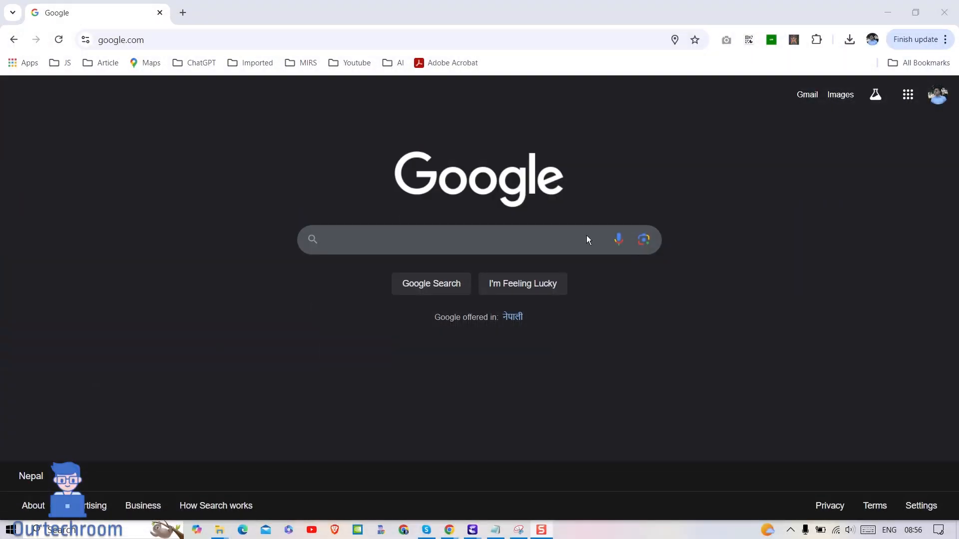
# Search Google for 'telegram web' using the earlier-search suggestion for 'tele'.
pyautogui.write('tele')
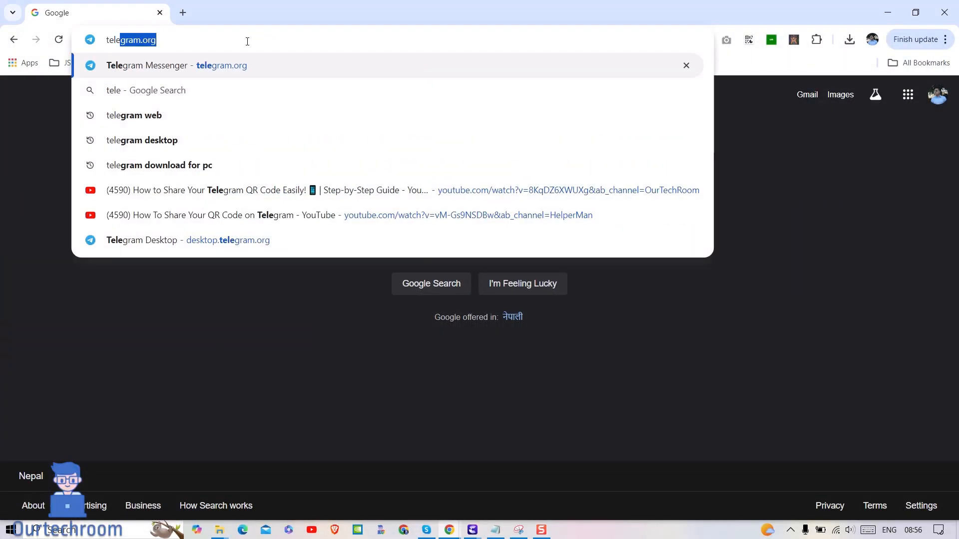
pyautogui.click(134, 116)
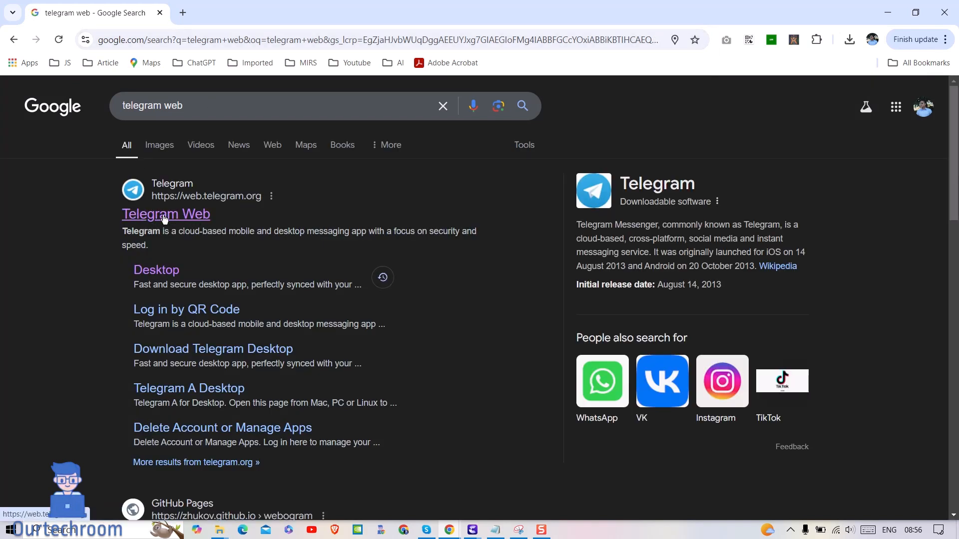
# Load web.telegram.org from the results, reaching the QR-code login screen.
pyautogui.click(165, 214)
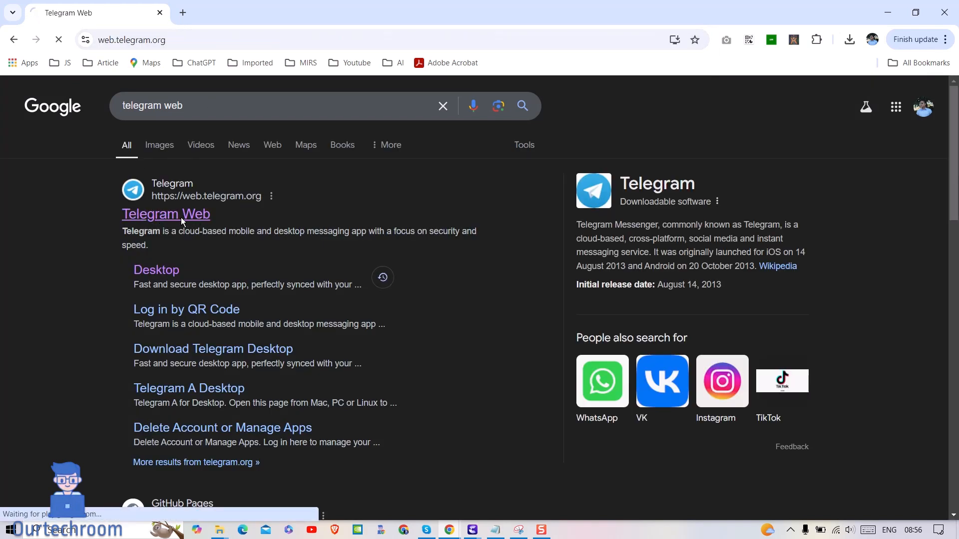
pyautogui.click(165, 214)
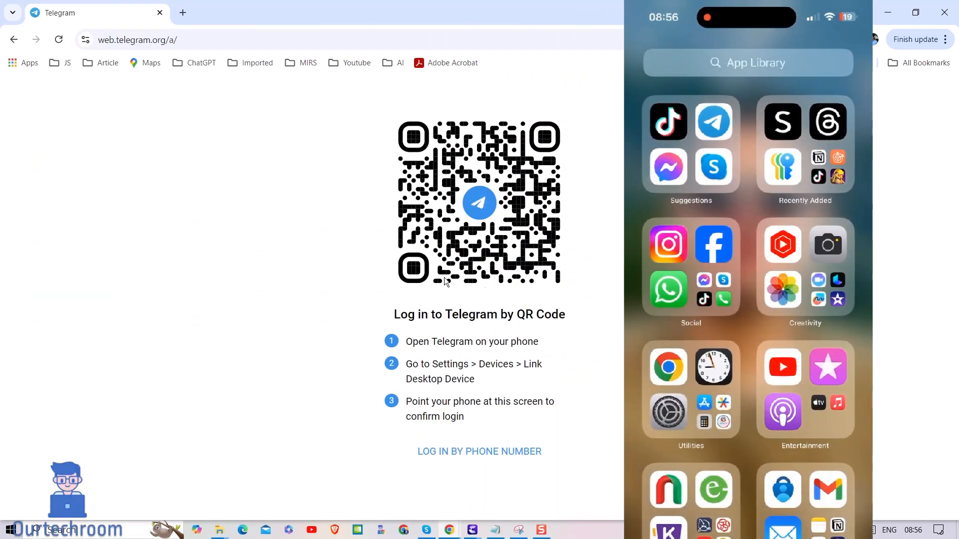
pyautogui.moveTo(495, 270)
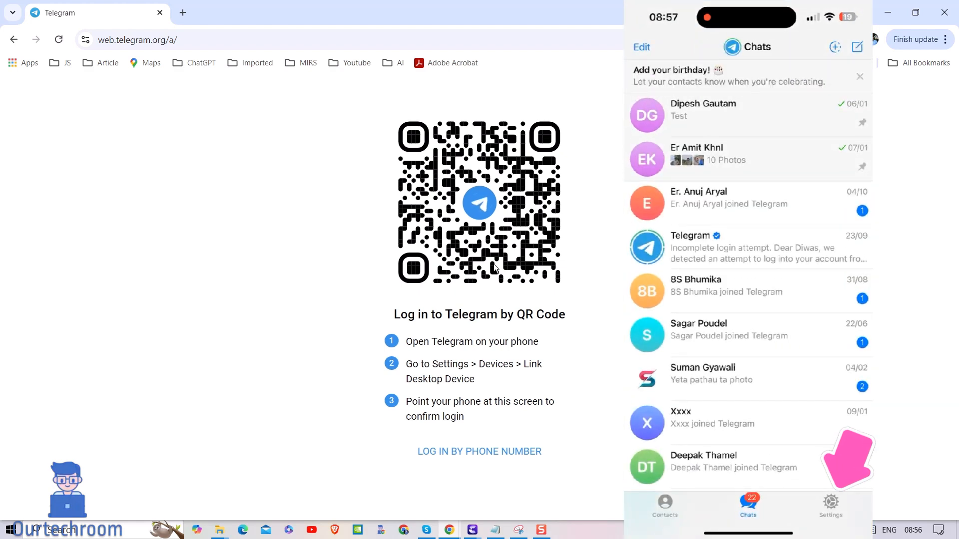
# On the phone, go to Settings and then the Devices list of linked sessions.
pyautogui.click(830, 502)
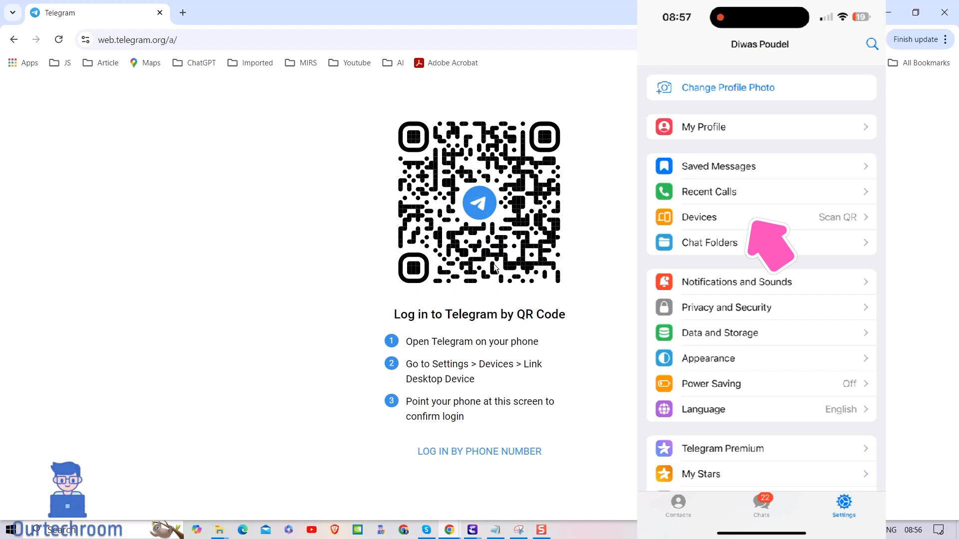
pyautogui.click(699, 218)
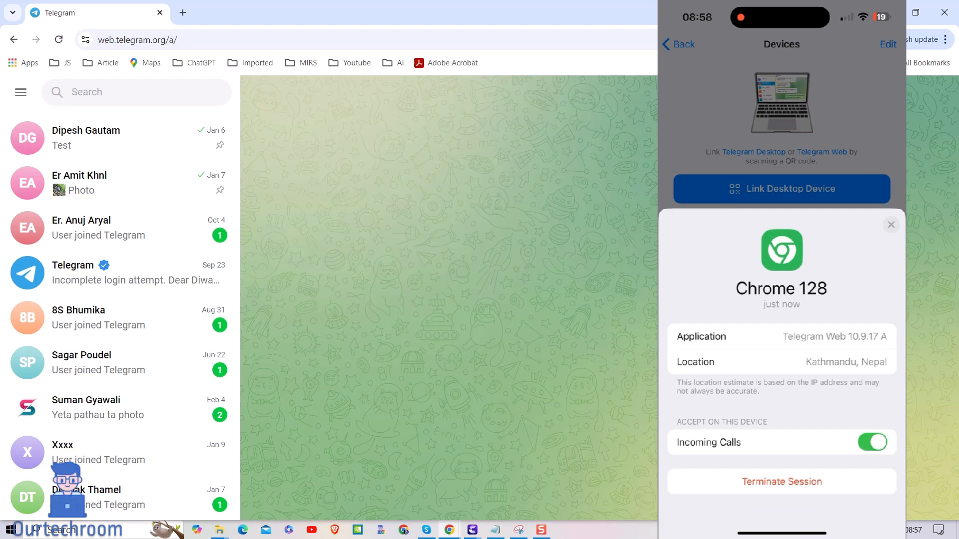
# Dismiss the new-session sheet so Chrome 128 shows among the phone's active sessions.
pyautogui.click(891, 225)
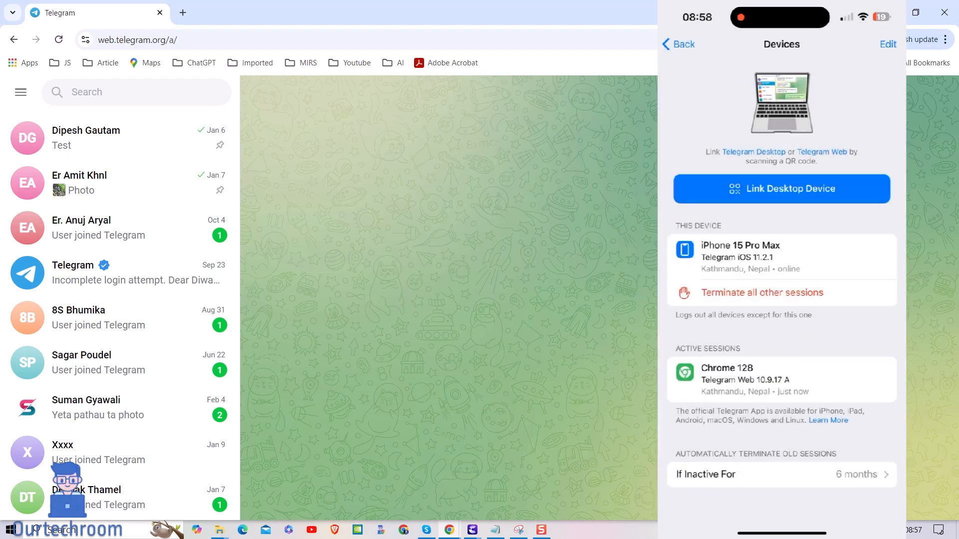